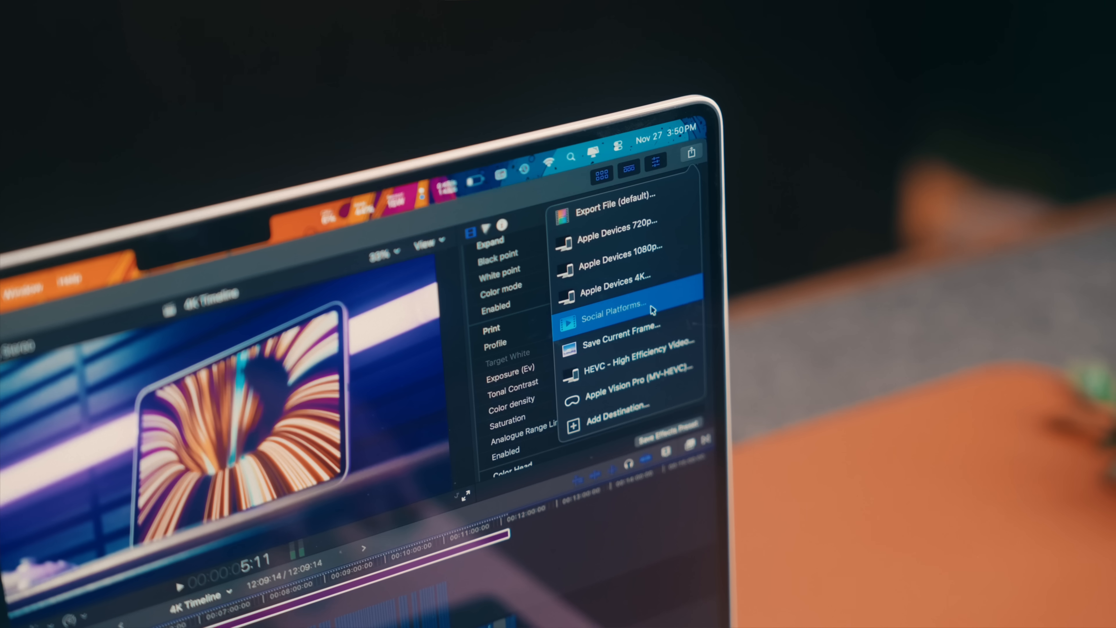
Share the 4K Timeline project via the Social Platforms destination, bringing up its export info.
{"action": "left_click", "coordinate": [618, 315]}
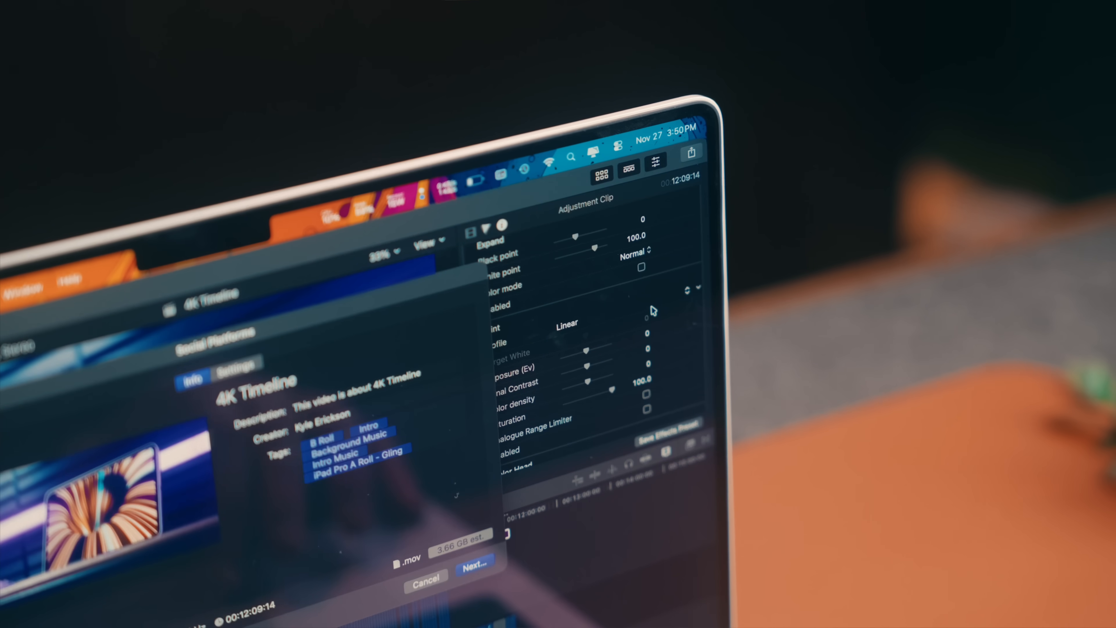